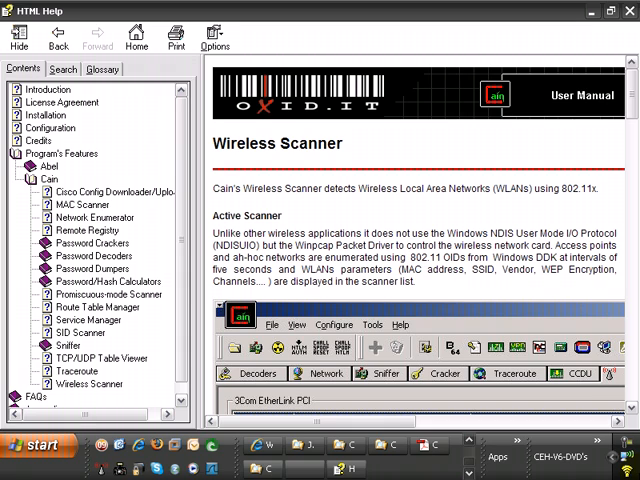
mouse_move(262, 108)
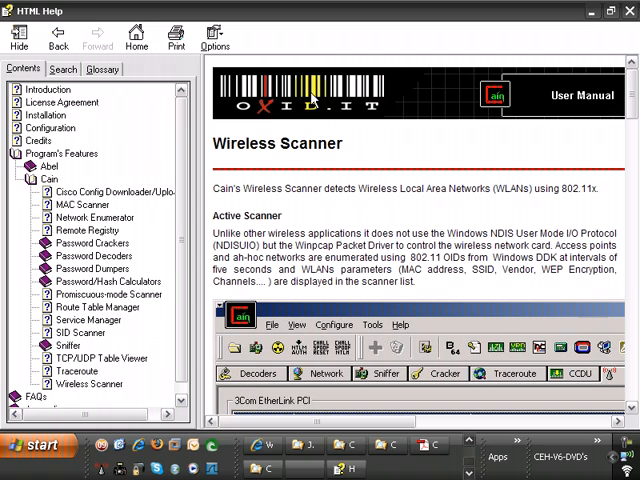
mouse_move(253, 42)
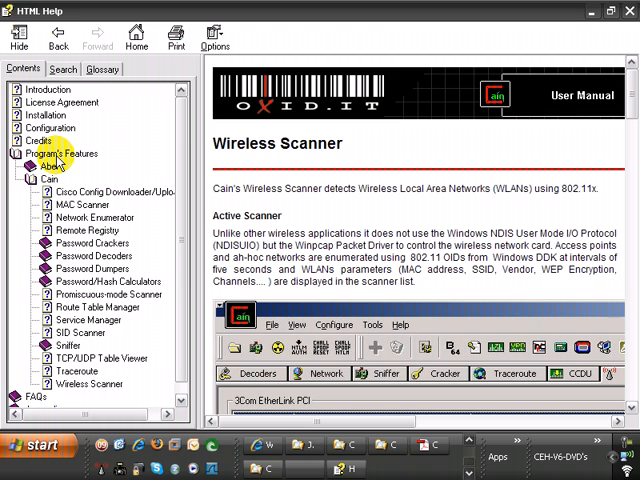
Hide the HTML Help Contents pane so the Wireless Scanner page fills the window
left_click(48, 178)
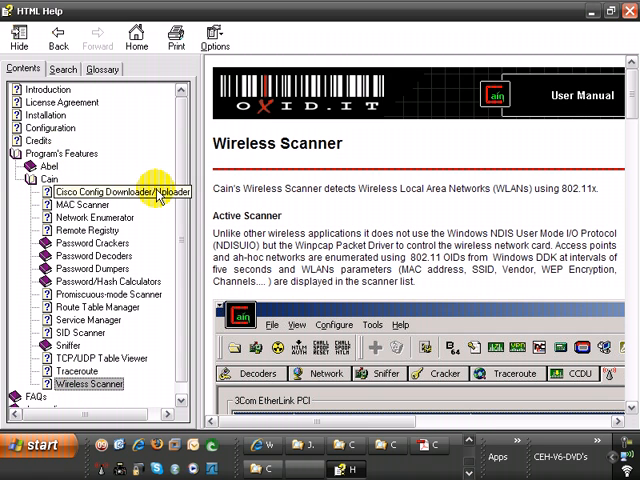
left_click(19, 38)
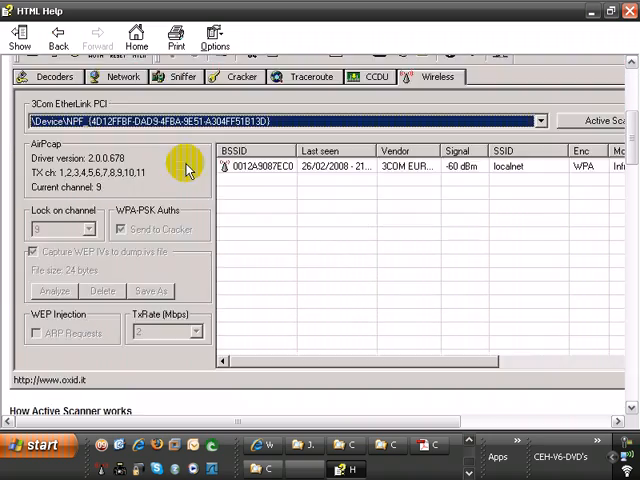
Scroll past 'How Active Scanner works' to the Passive Scanner section's AirPcap screenshot
scroll("down", 3)
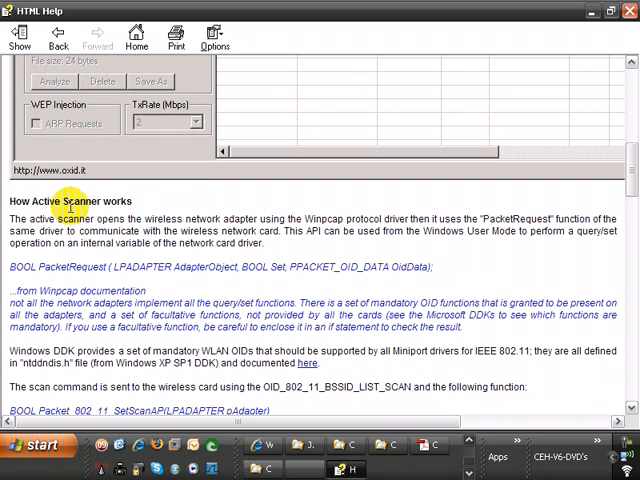
mouse_move(330, 210)
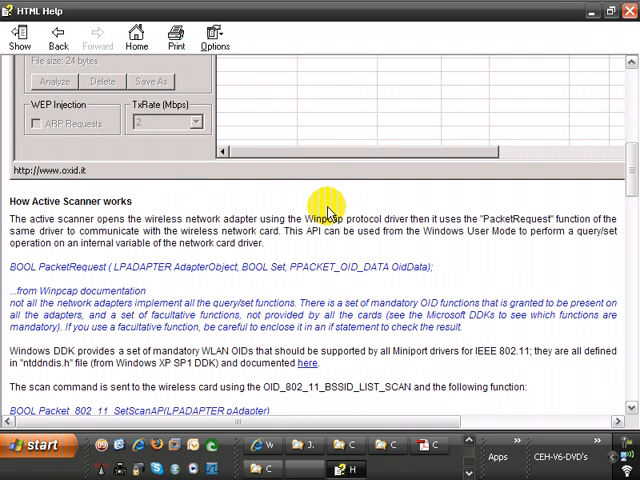
mouse_move(340, 225)
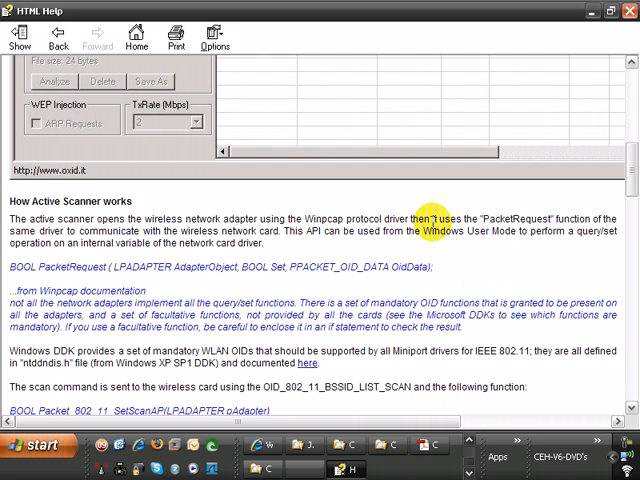
scroll("down", 3)
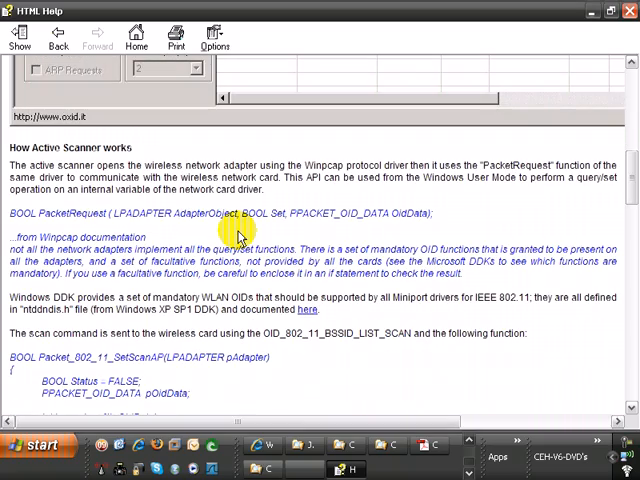
scroll("down", 3)
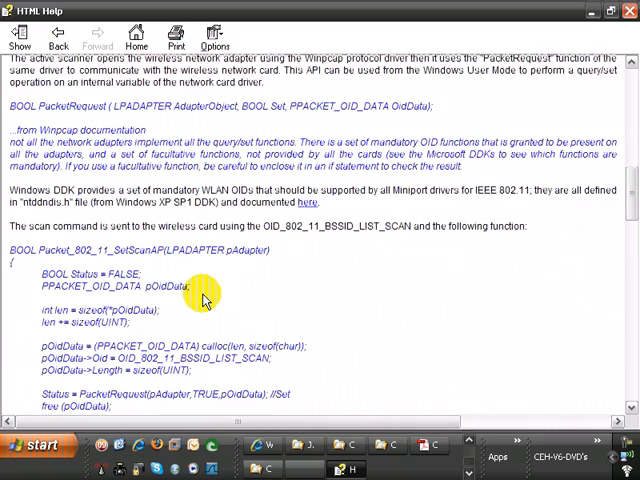
scroll("down", 3)
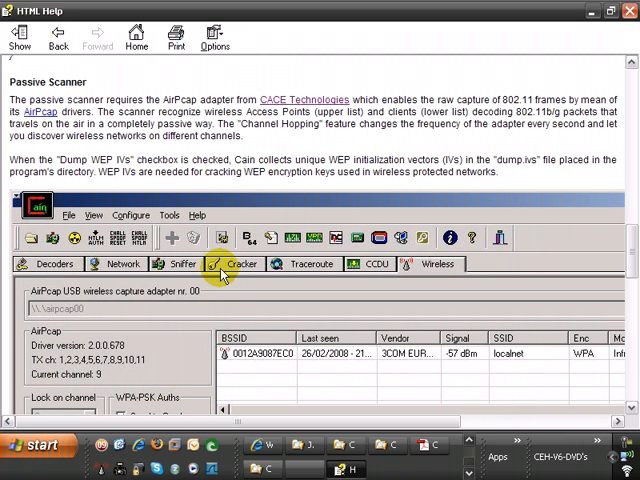
Scroll further to reveal the client list beneath the access points in the screenshot
scroll("down", 3)
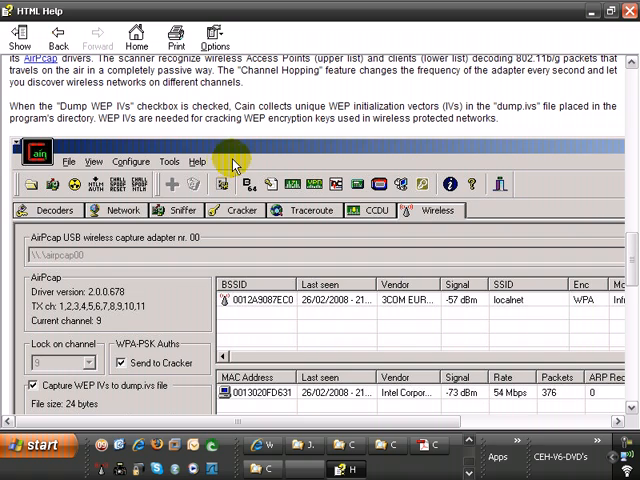
mouse_move(130, 161)
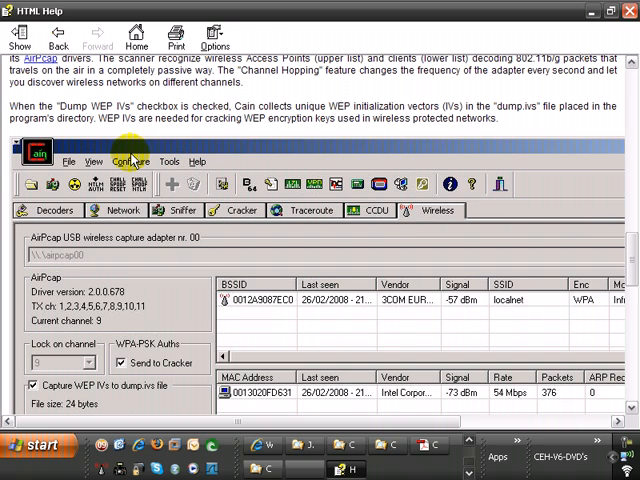
mouse_move(168, 258)
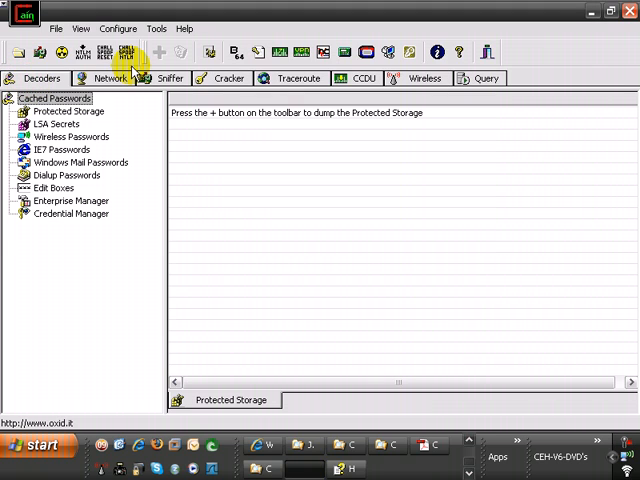
mouse_move(414, 78)
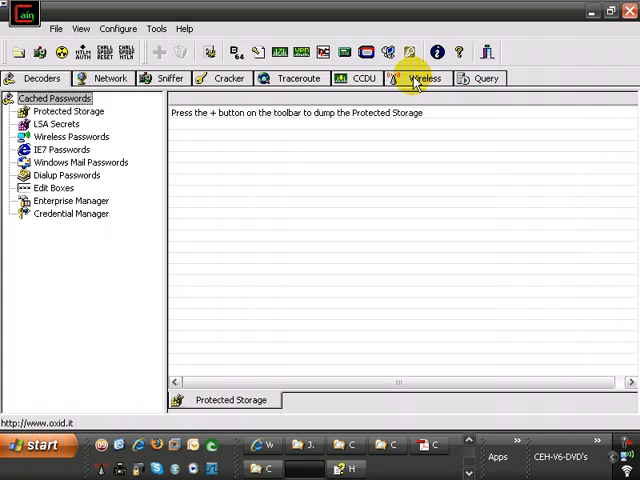
On the Wireless tab keep airpcap00 as adapter and uncheck Send to Cracker
left_click(424, 78)
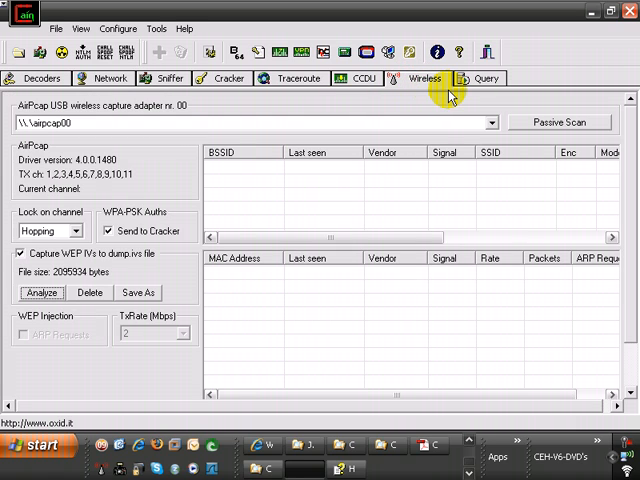
mouse_move(295, 122)
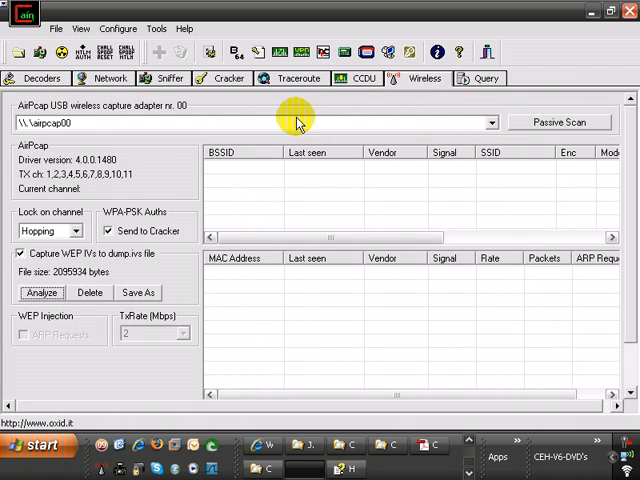
mouse_move(108, 124)
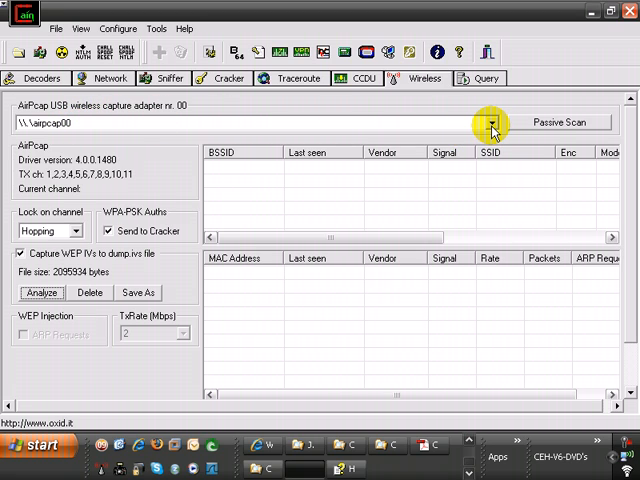
left_click(490, 122)
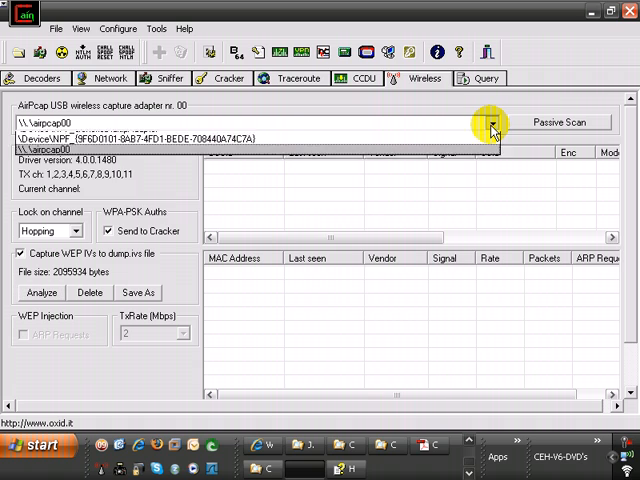
left_click(491, 122)
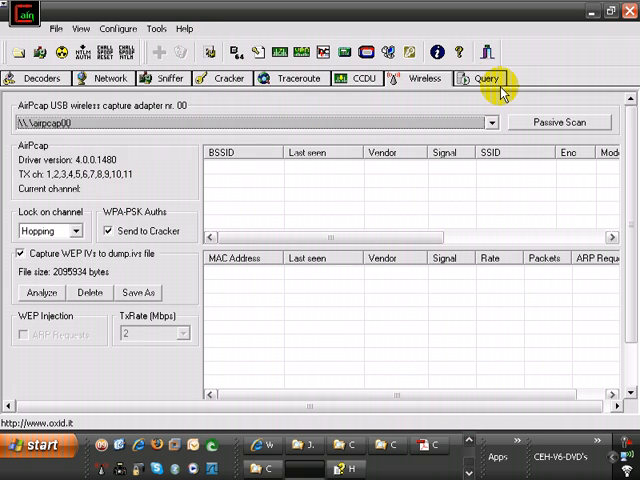
mouse_move(178, 168)
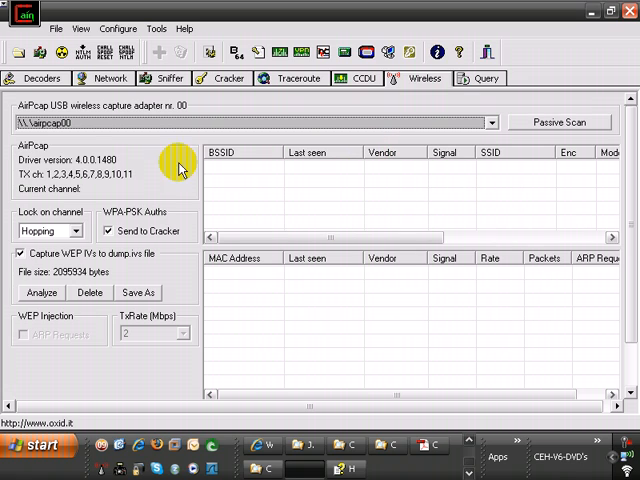
mouse_move(35, 173)
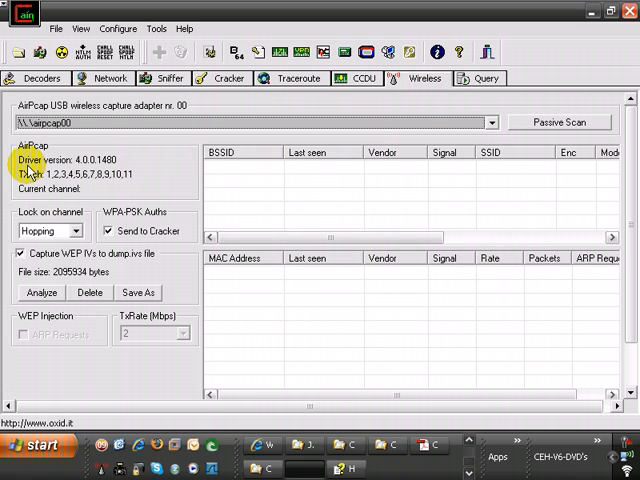
mouse_move(155, 182)
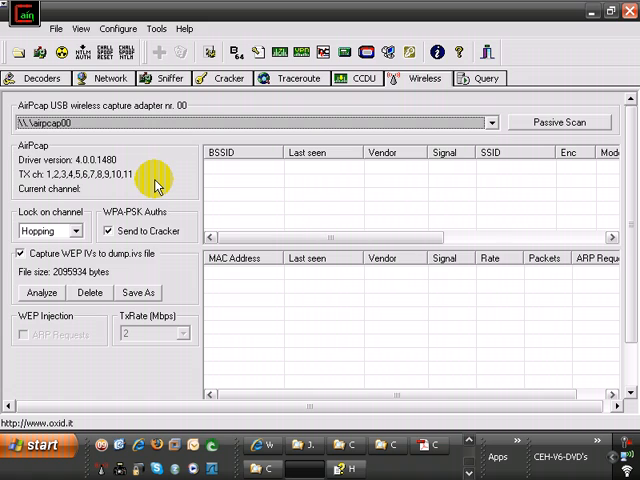
mouse_move(20, 215)
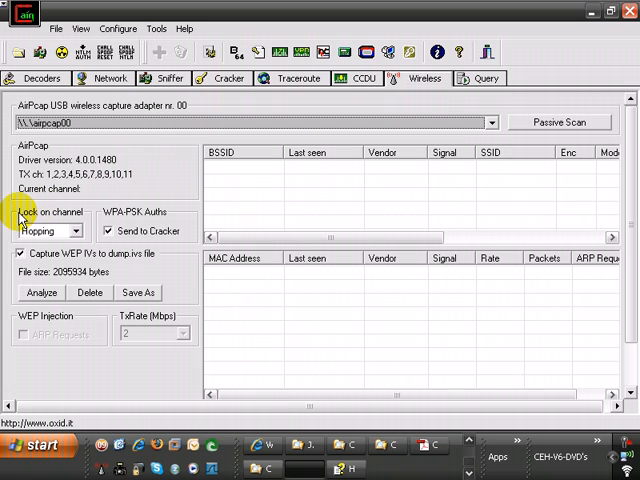
left_click(75, 231)
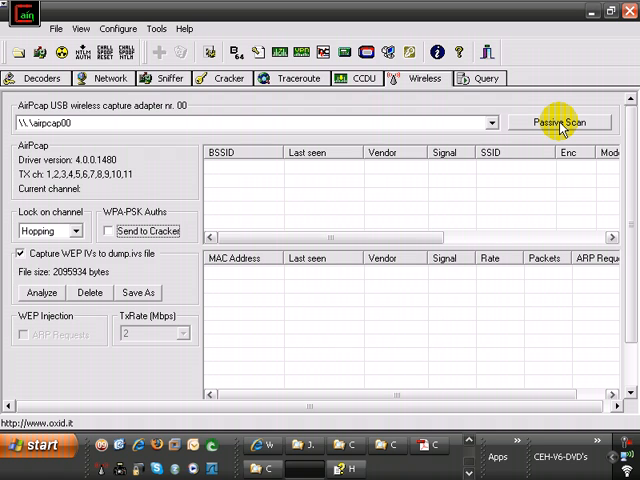
Start a passive scan and scroll the access point list right to Channel and Rates
left_click(559, 122)
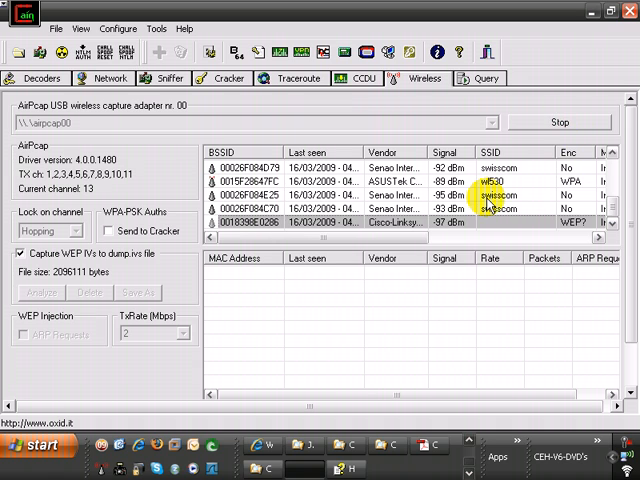
scroll("right", 3)
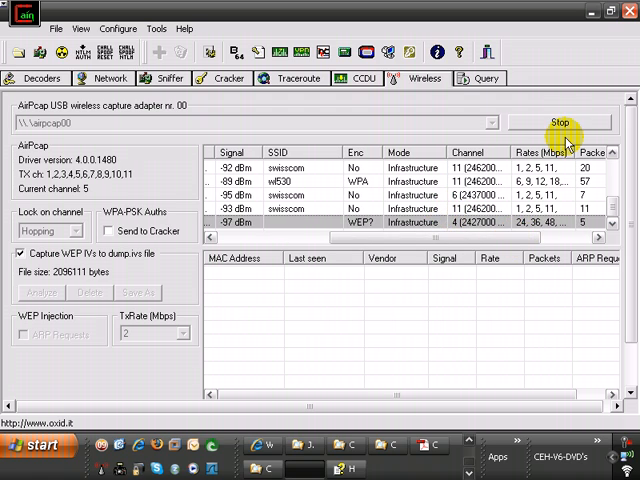
Stop scanning, lock on channel 4, and tick ARP Requests injection with TxRate 22
left_click(559, 122)
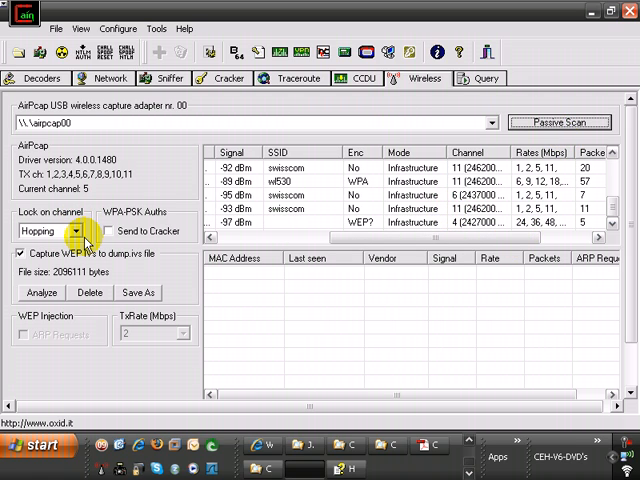
left_click(78, 231)
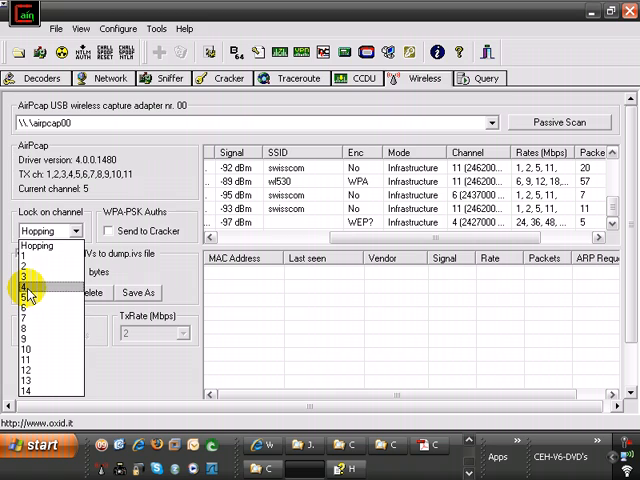
left_click(27, 282)
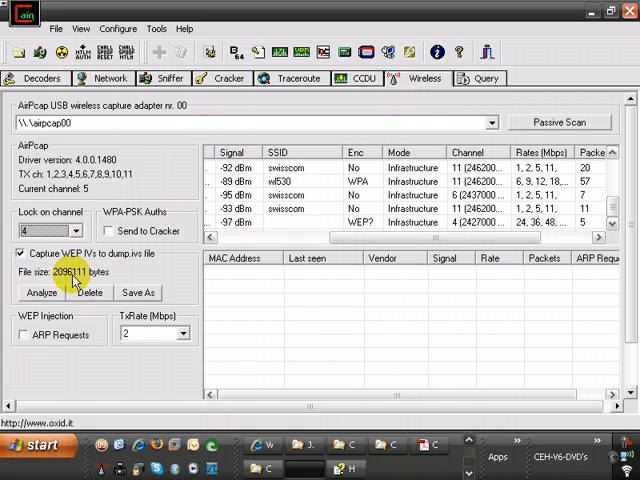
left_click(23, 334)
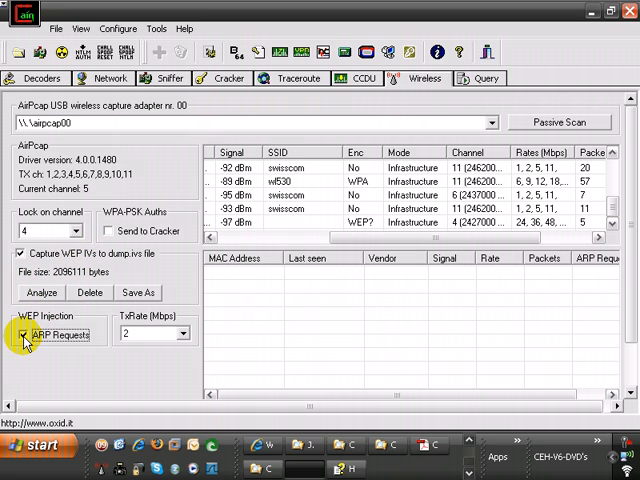
left_click(181, 333)
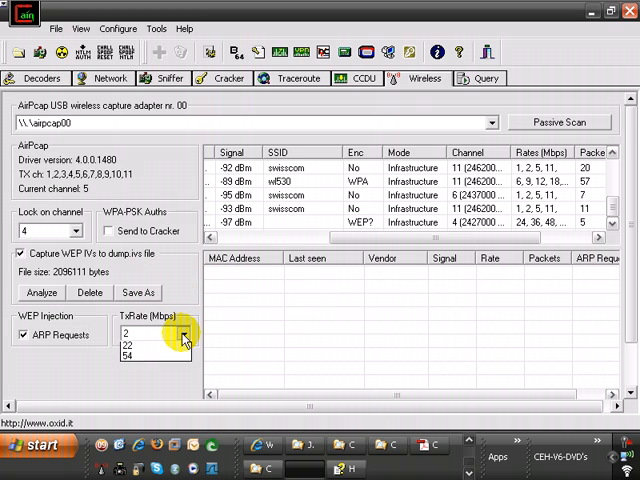
left_click(128, 344)
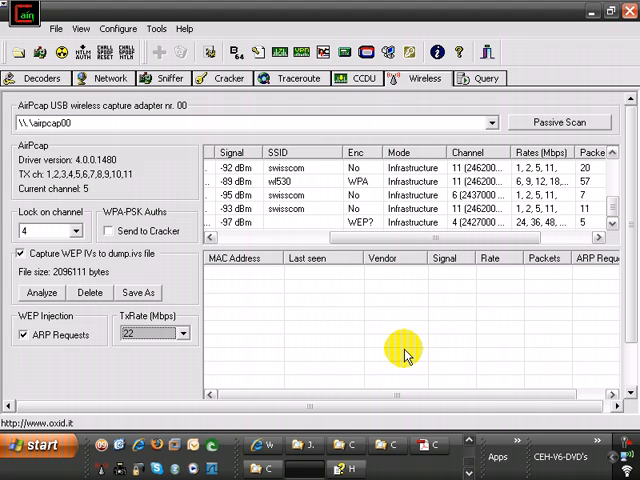
mouse_move(305, 288)
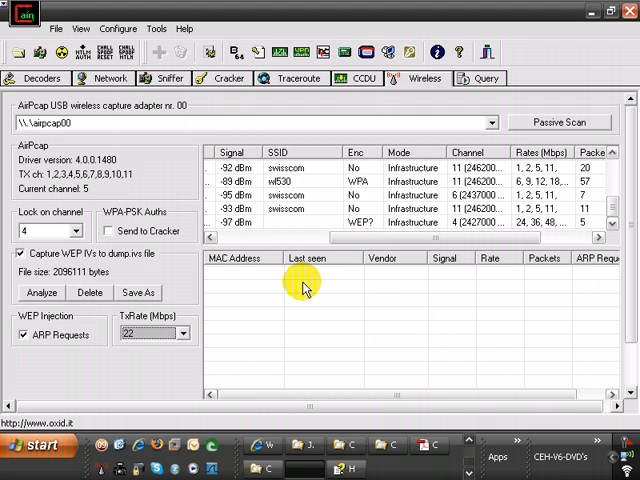
mouse_move(150, 267)
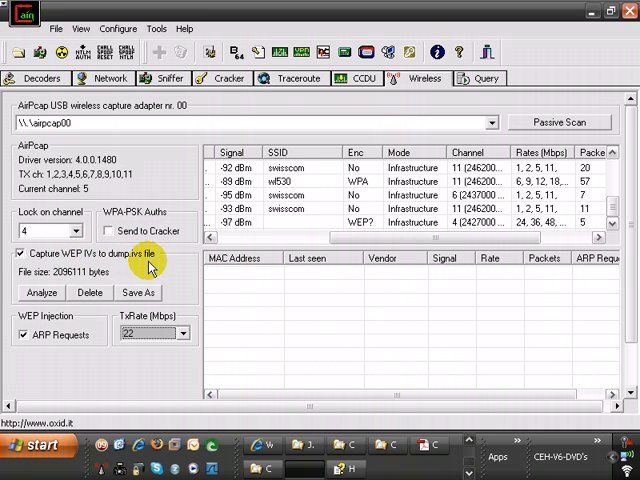
mouse_move(148, 258)
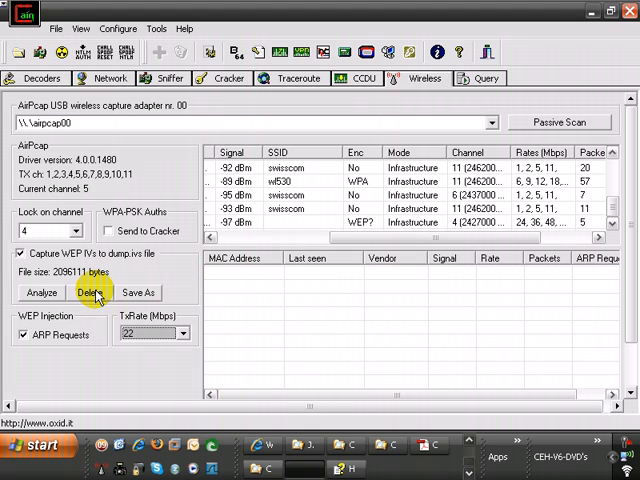
mouse_move(170, 255)
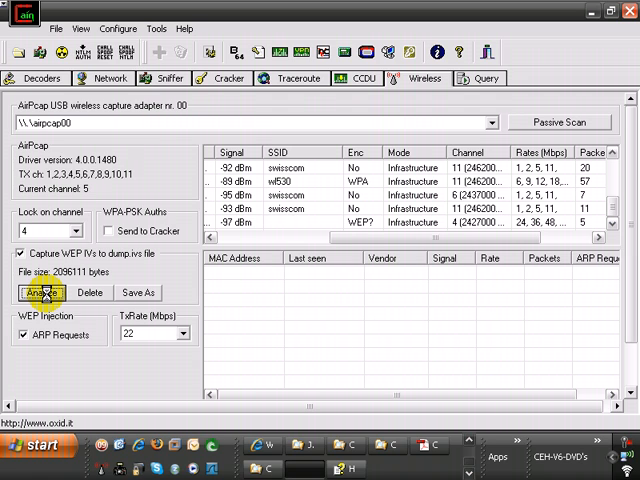
Analyze dump.ivs, listing KassaHip3000h as WEP with 51345 unique IVs
left_click(42, 292)
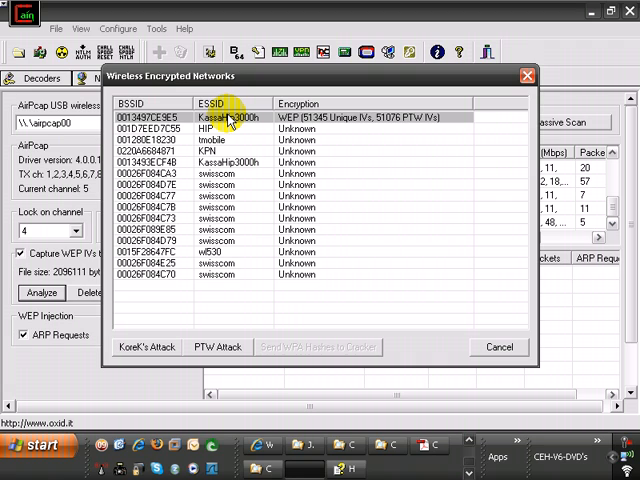
mouse_move(150, 117)
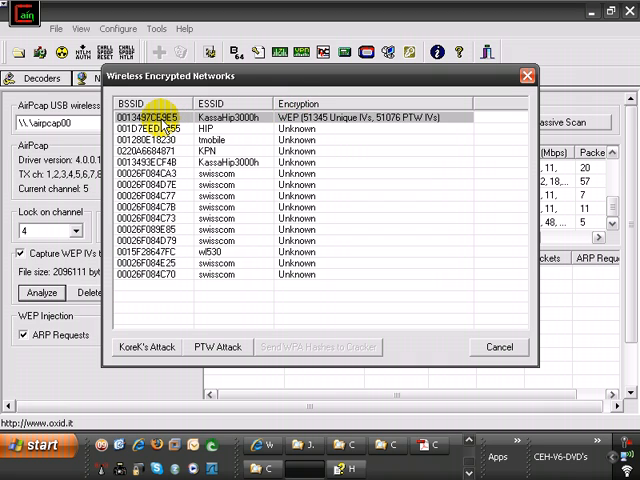
mouse_move(222, 352)
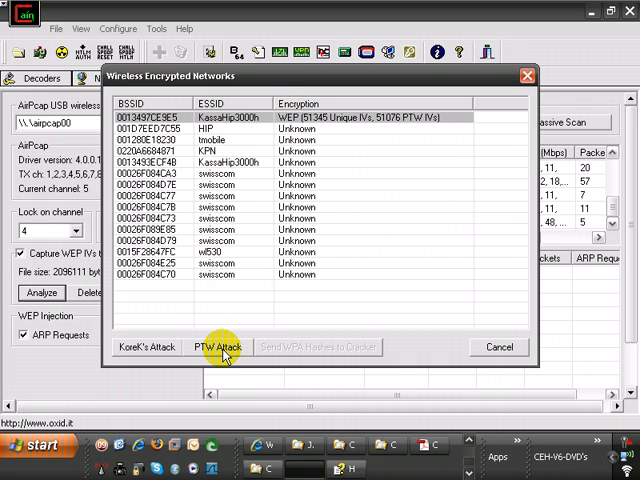
Run a PTW attack on KassaHip3000h to recover the 128-bit WEP key in hex
left_click(216, 346)
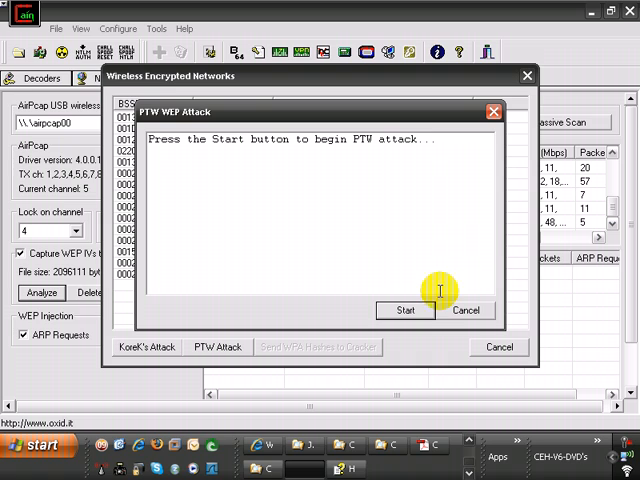
left_click(406, 310)
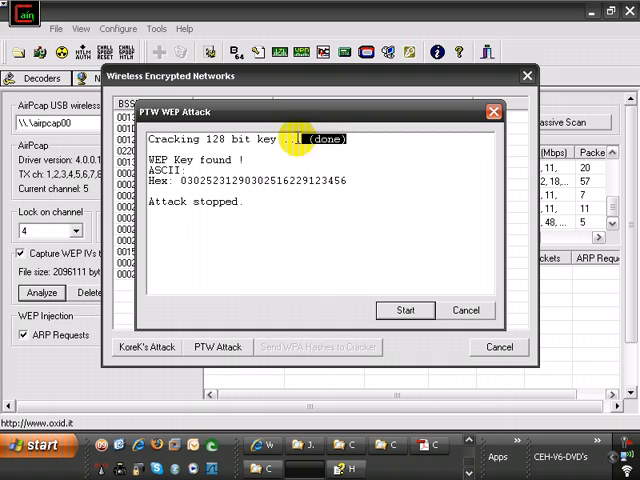
mouse_move(448, 281)
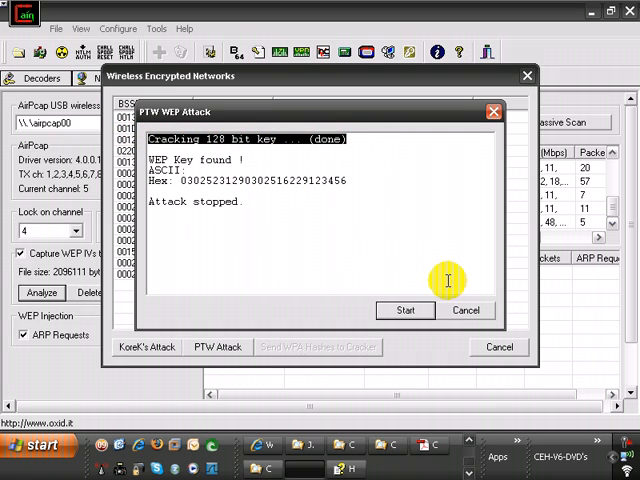
mouse_move(465, 310)
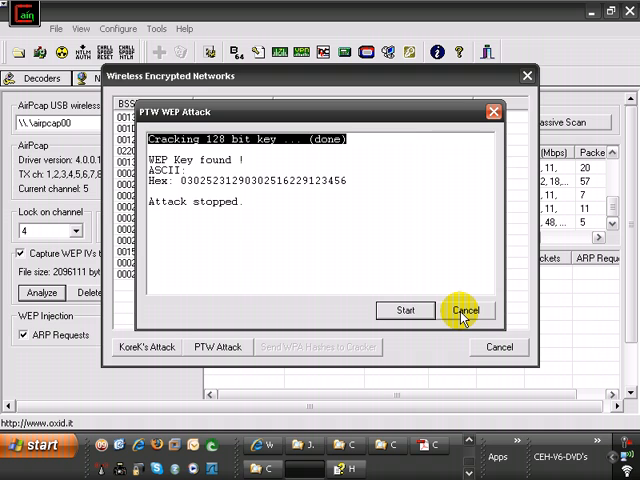
Close the PTW results and start KoreK's WEP attack, which fails needing more IVs
left_click(466, 310)
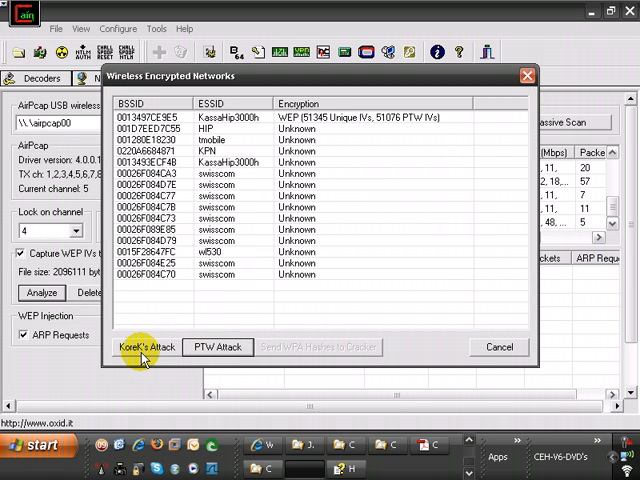
left_click(145, 347)
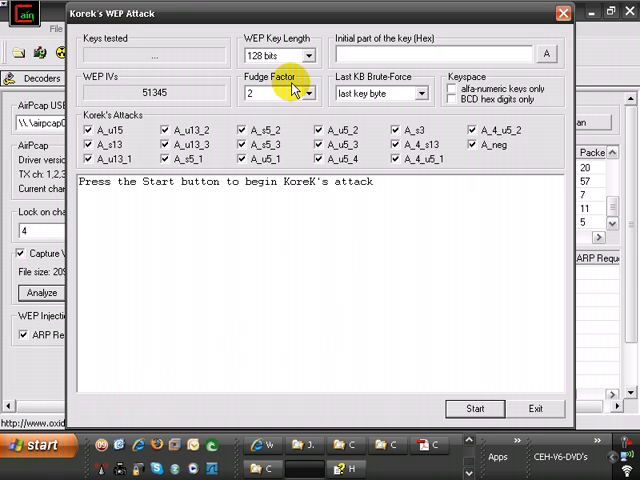
mouse_move(255, 205)
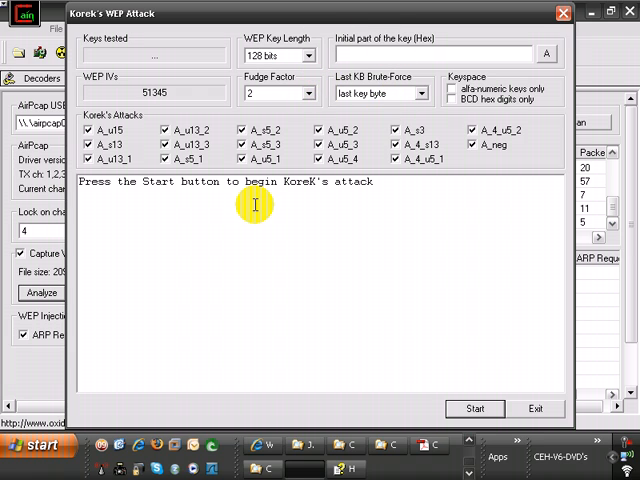
left_click(475, 409)
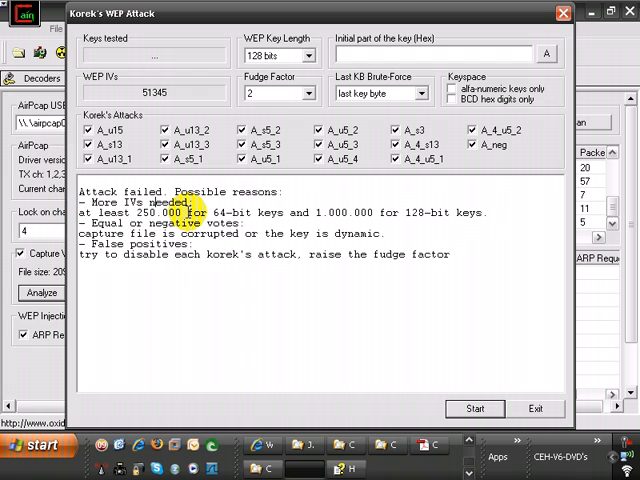
mouse_move(499, 211)
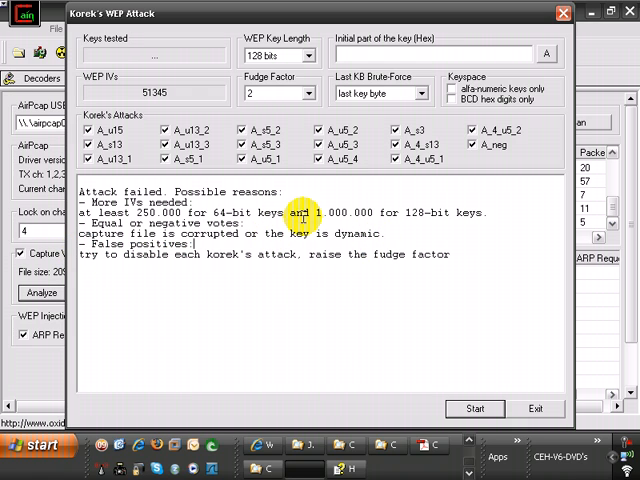
Rerun KoreK's attack with fudge factor 2, then raise the fudge factor to 10 and restart
left_click(315, 55)
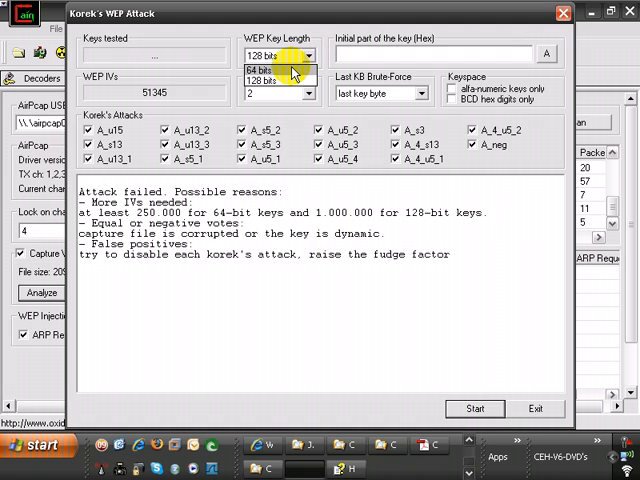
left_click(262, 68)
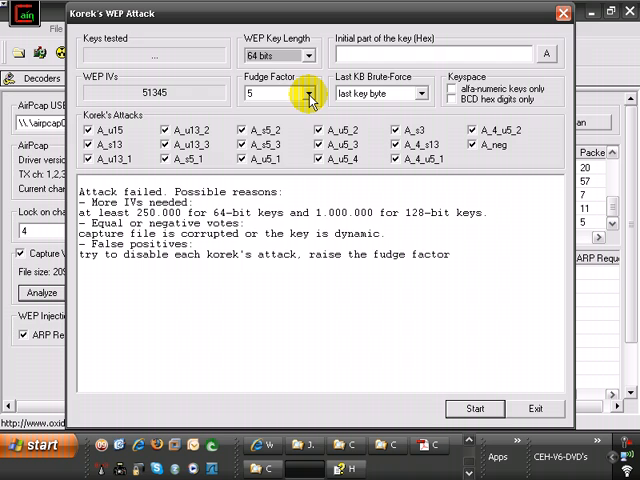
left_click(310, 92)
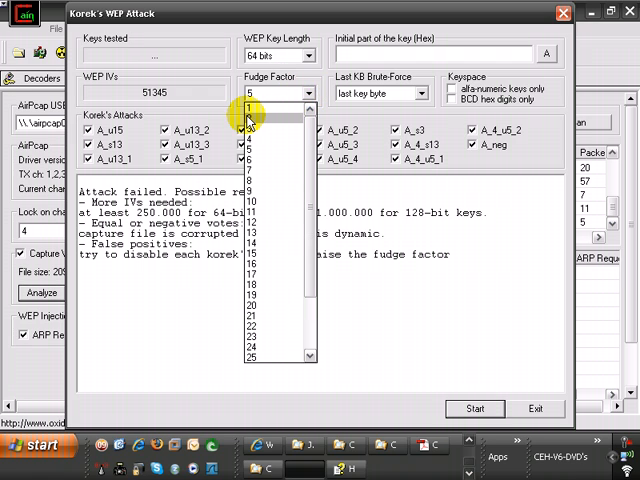
left_click(249, 107)
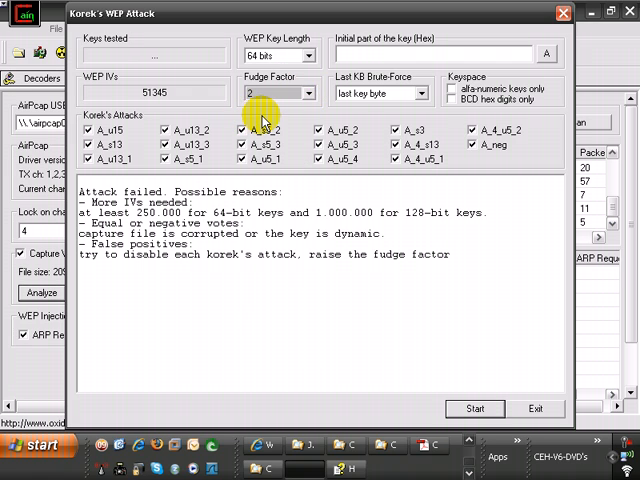
mouse_move(302, 95)
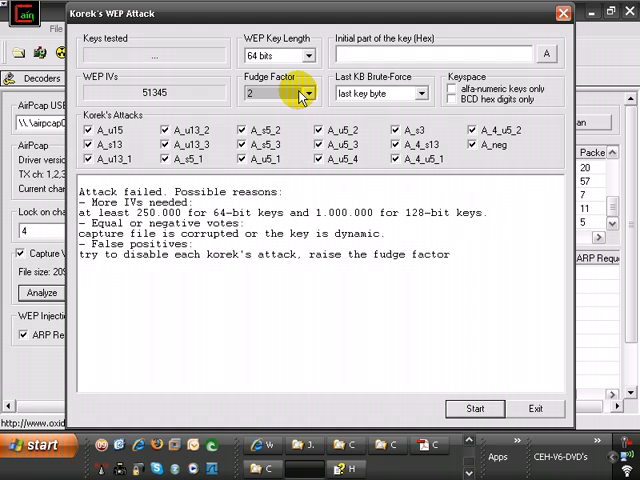
mouse_move(420, 70)
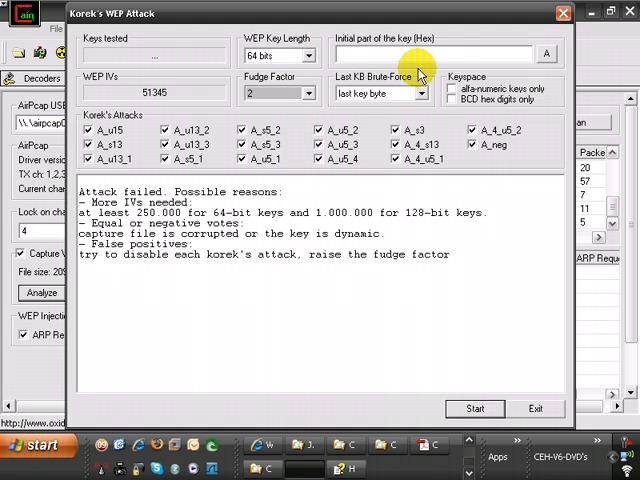
mouse_move(475, 409)
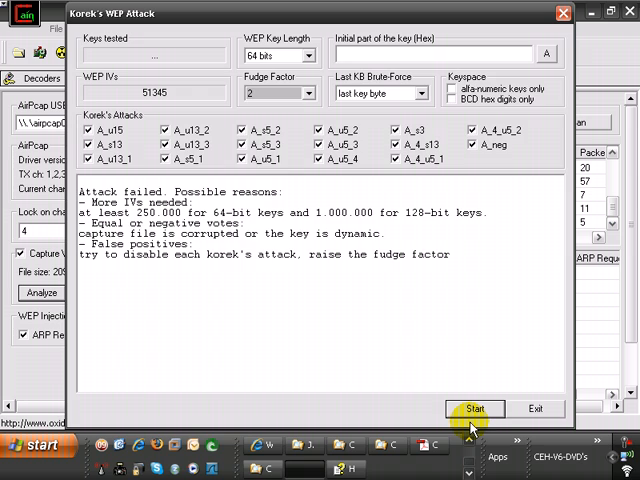
left_click(475, 408)
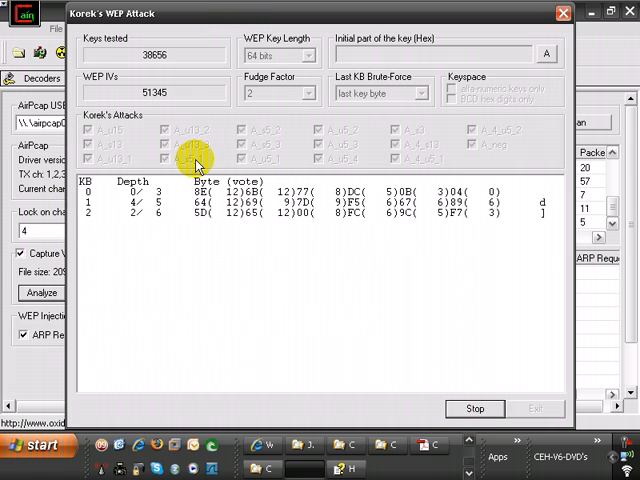
left_click(475, 408)
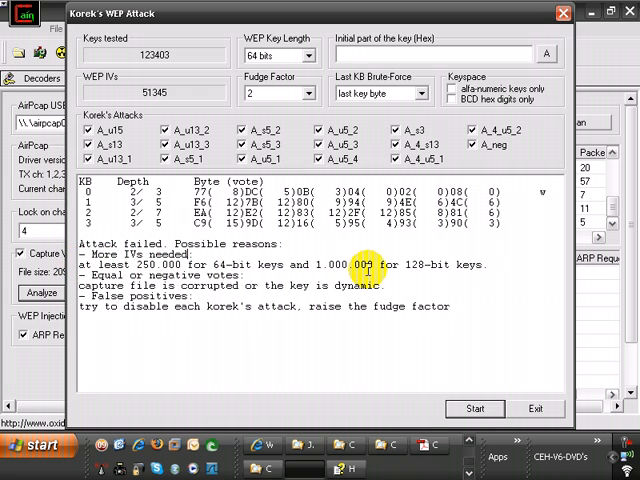
mouse_move(325, 222)
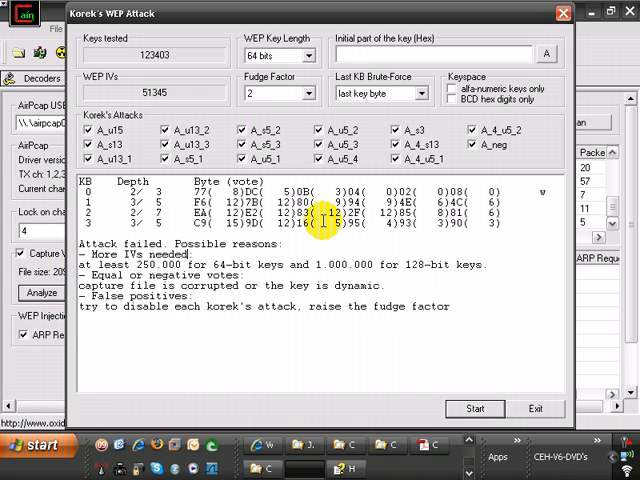
left_click(312, 93)
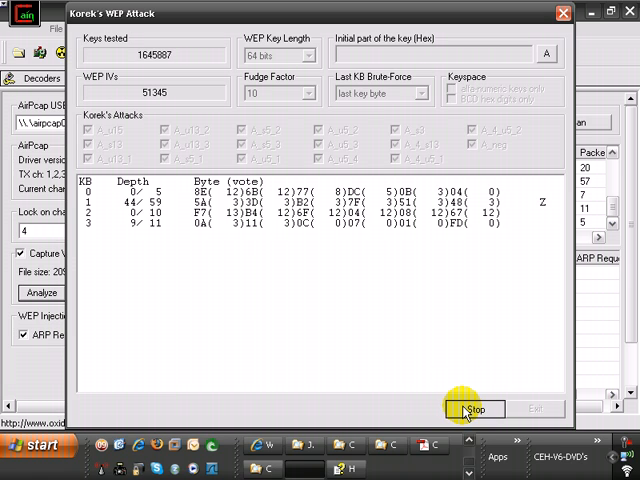
Stop the KoreK attack, close the encrypted networks list, and set TxRate to 54 Mbps
left_click(472, 409)
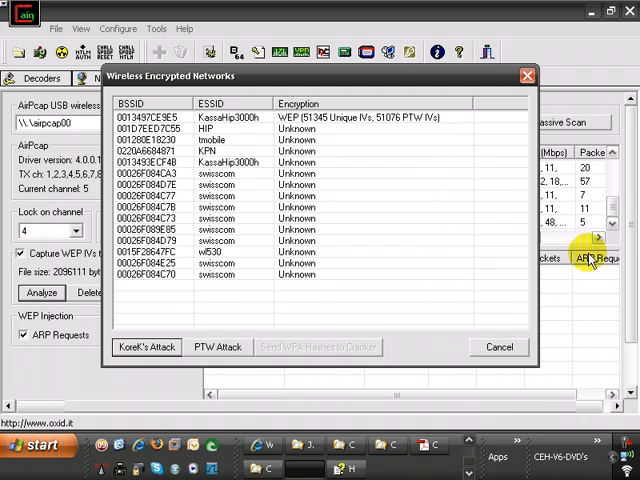
left_click(498, 347)
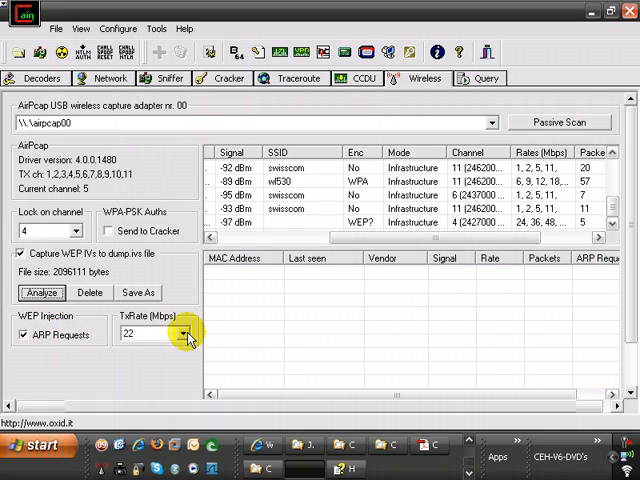
left_click(185, 333)
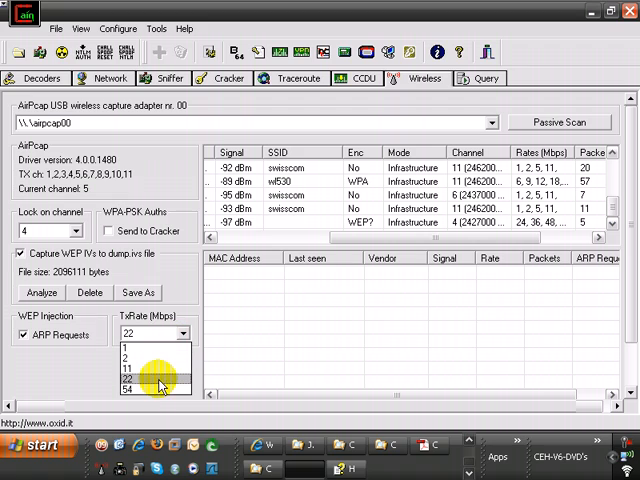
mouse_move(155, 390)
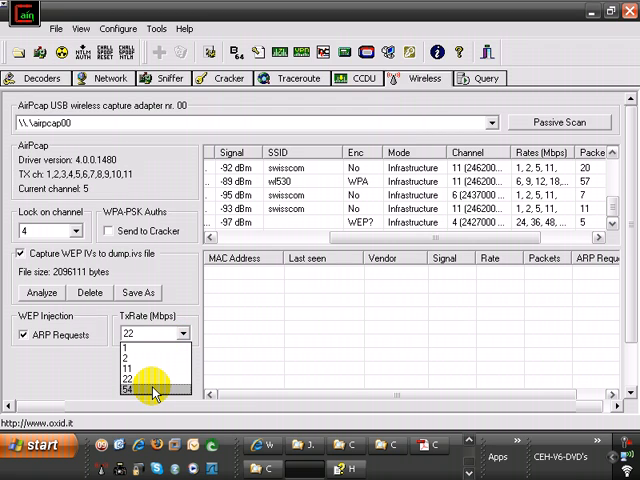
left_click(128, 389)
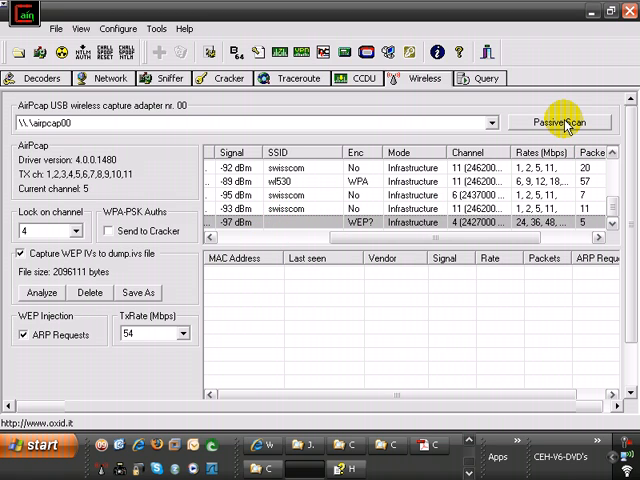
Start Passive Scan, select the unnamed WEP network, and view the swisscom networks' client stations
left_click(560, 122)
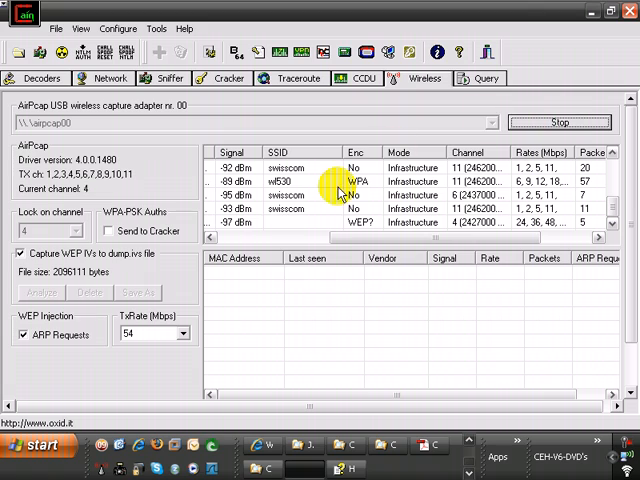
left_click(330, 222)
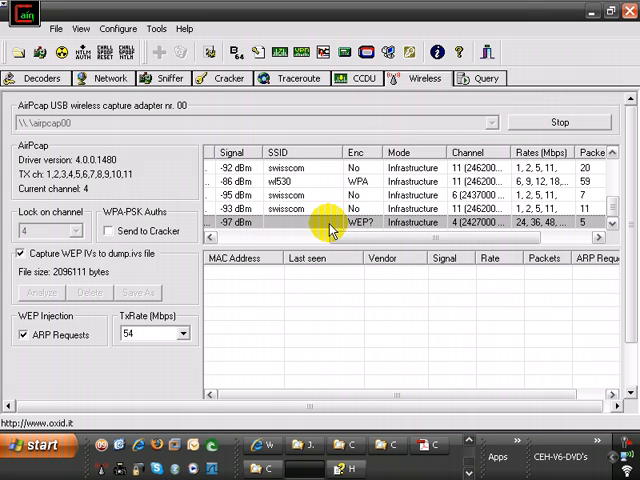
mouse_move(360, 222)
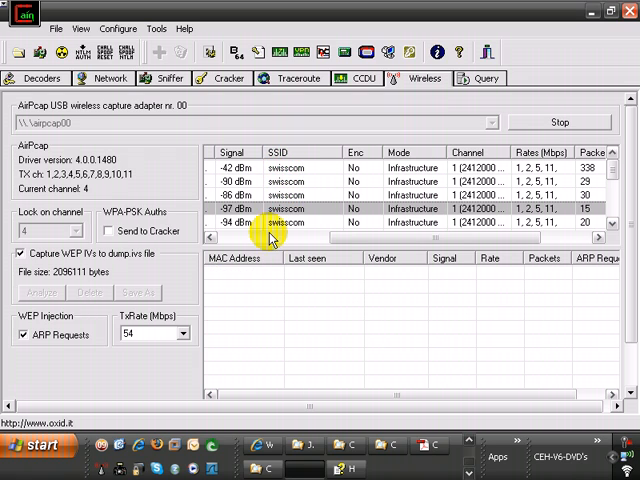
left_click(290, 167)
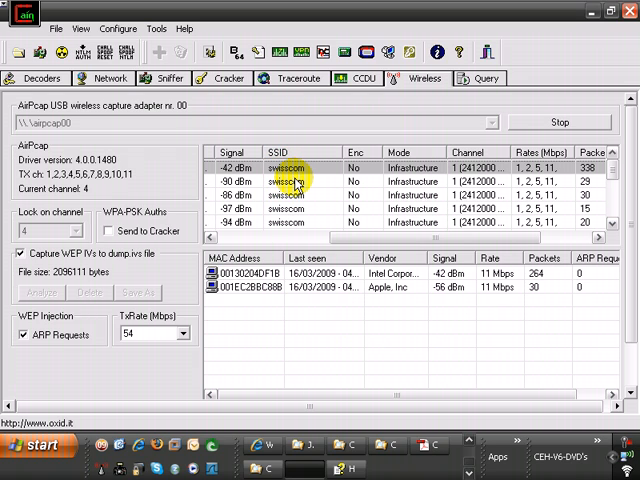
mouse_move(345, 190)
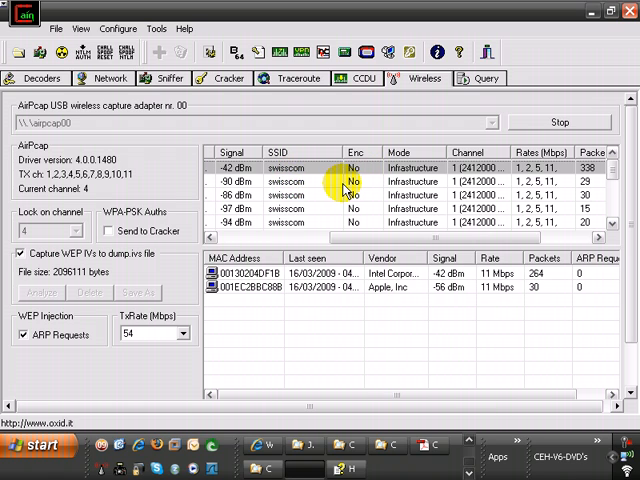
left_click(290, 195)
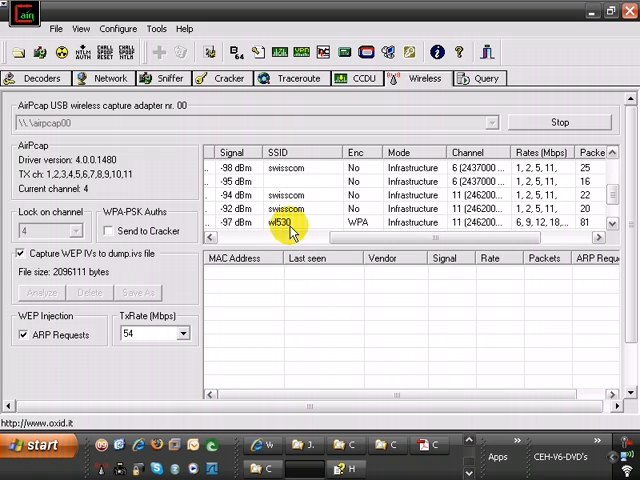
left_click(415, 181)
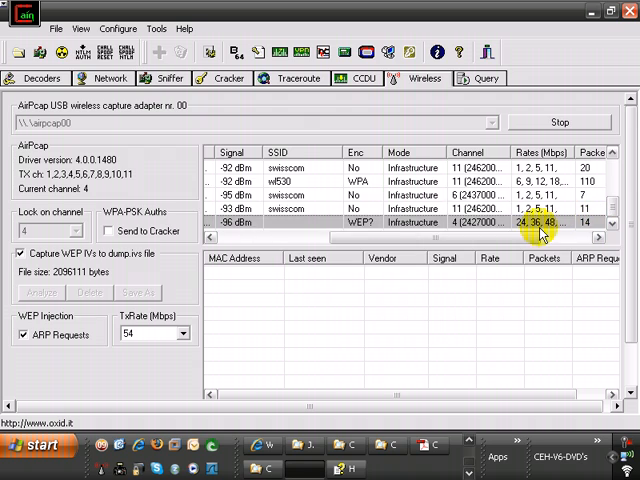
scroll("right", 3)
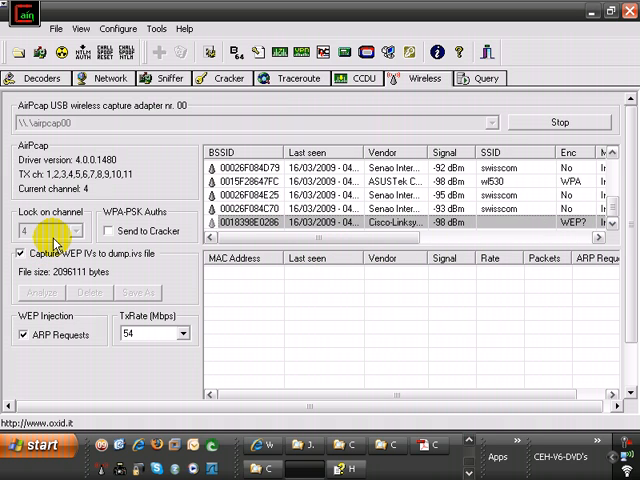
mouse_move(228, 138)
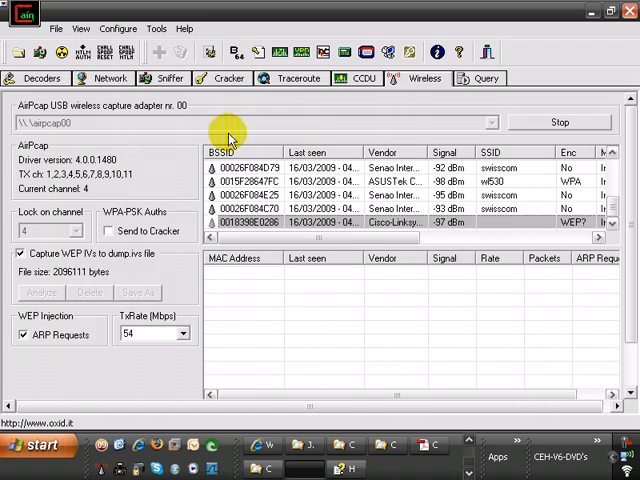